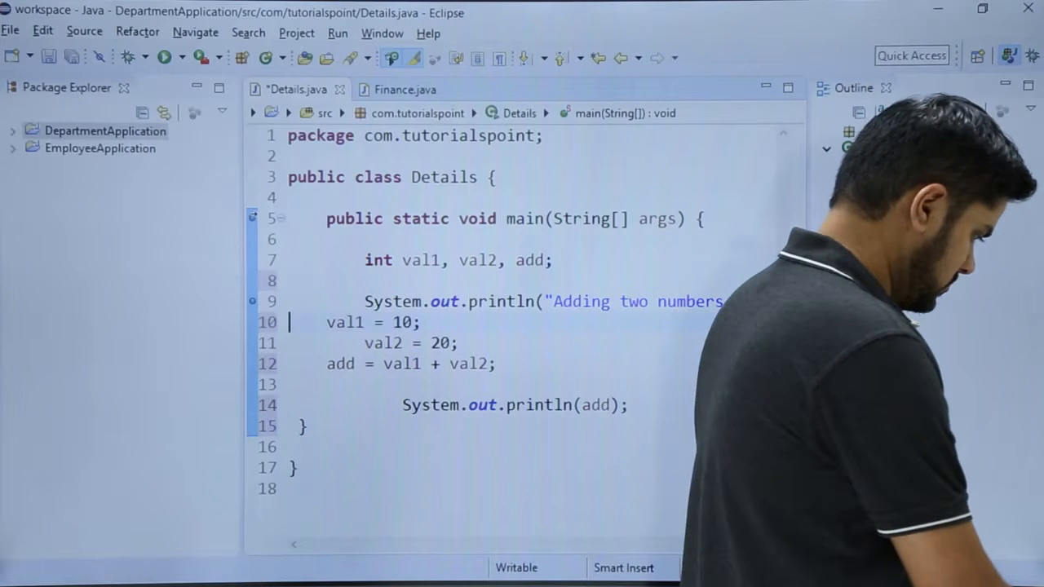
# Select the misaligned Details.java code and bring up the Source menu commands.
pyautogui.doubleClick(308, 322)
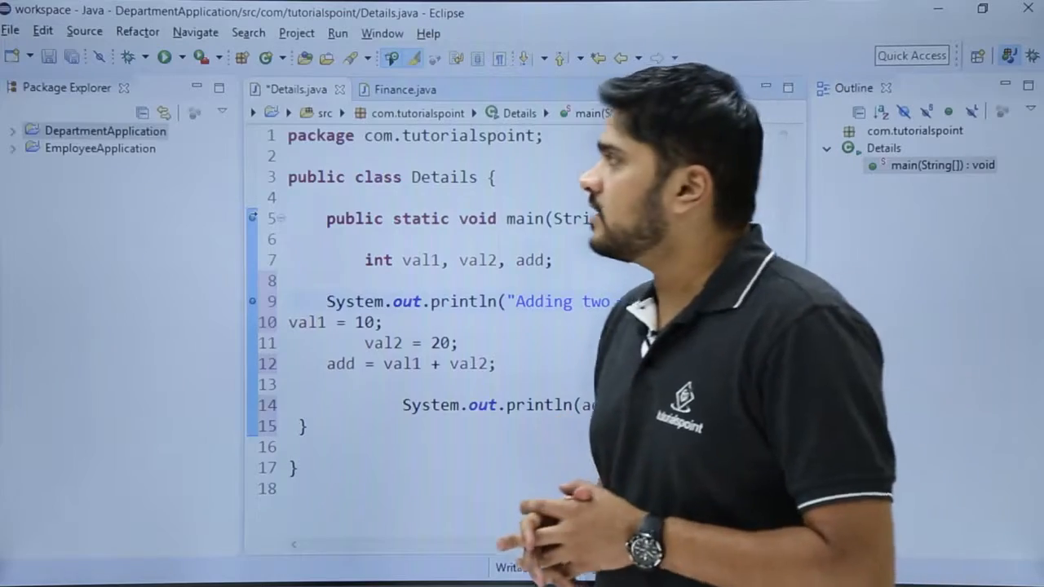
pyautogui.click(84, 33)
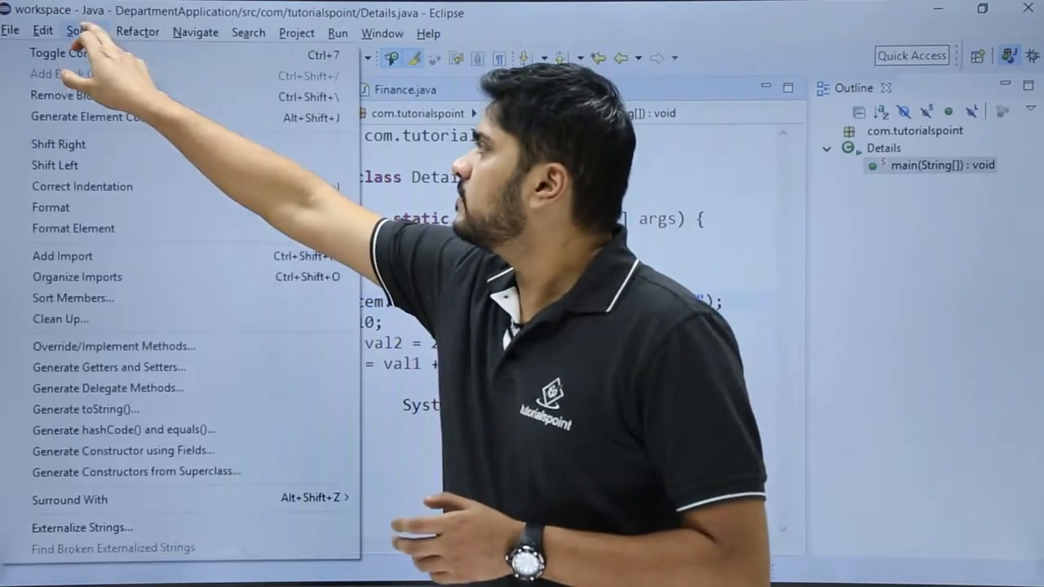